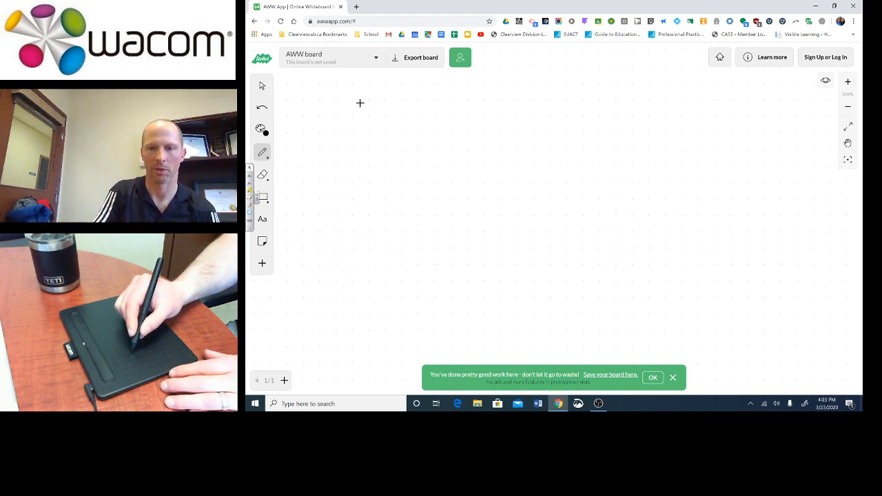
# - Handwrite 2x + 3 = 5 with the stylus across the top of the board
pyautogui.moveTo(379, 83); pyautogui.dragTo(372, 117)
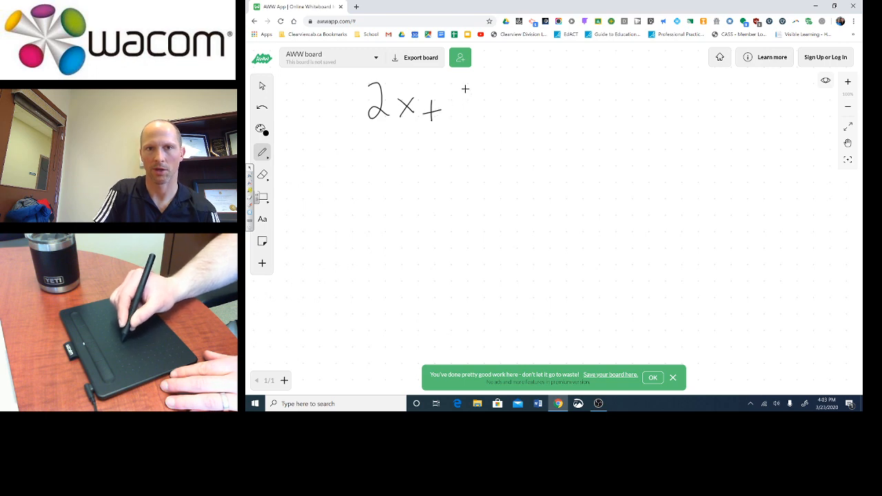
pyautogui.moveTo(474, 94); pyautogui.dragTo(482, 121)
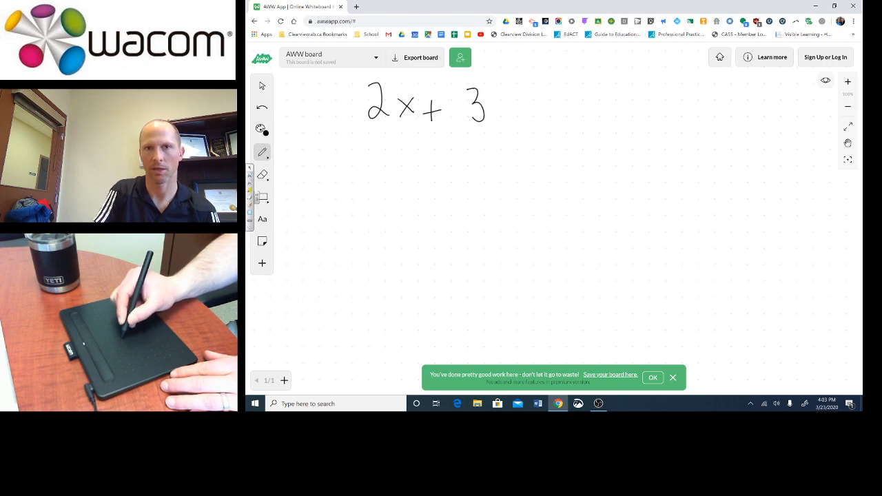
pyautogui.moveTo(504, 108); pyautogui.dragTo(559, 110)
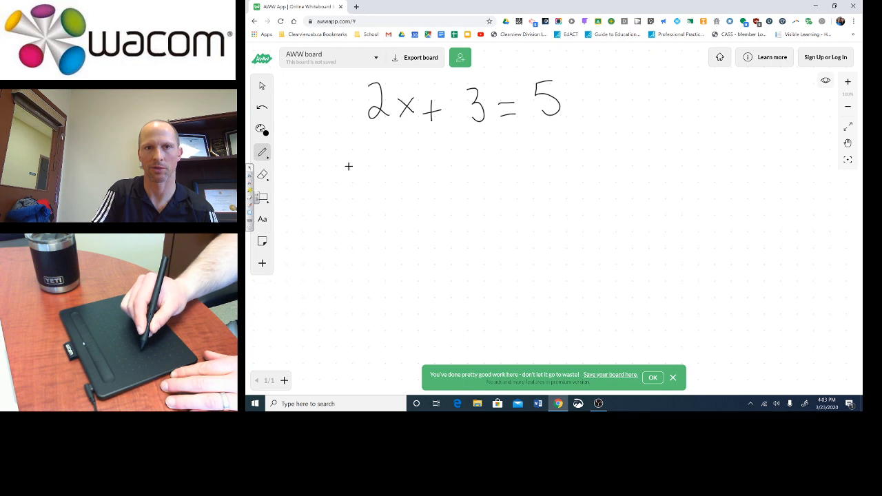
# - Write 2x + 3 − 3 = 5 − 3 below the first line, underlining the cancelling threes
pyautogui.moveTo(358, 172); pyautogui.dragTo(413, 172)
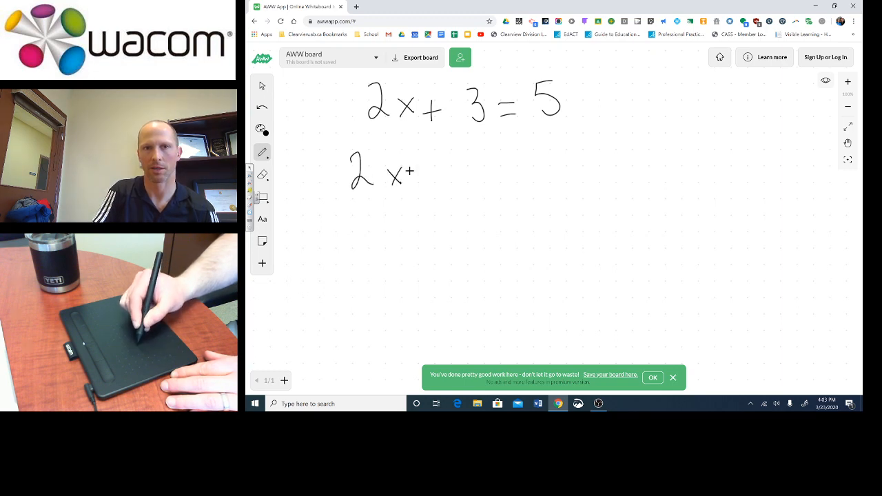
pyautogui.moveTo(414, 172); pyautogui.dragTo(469, 172)
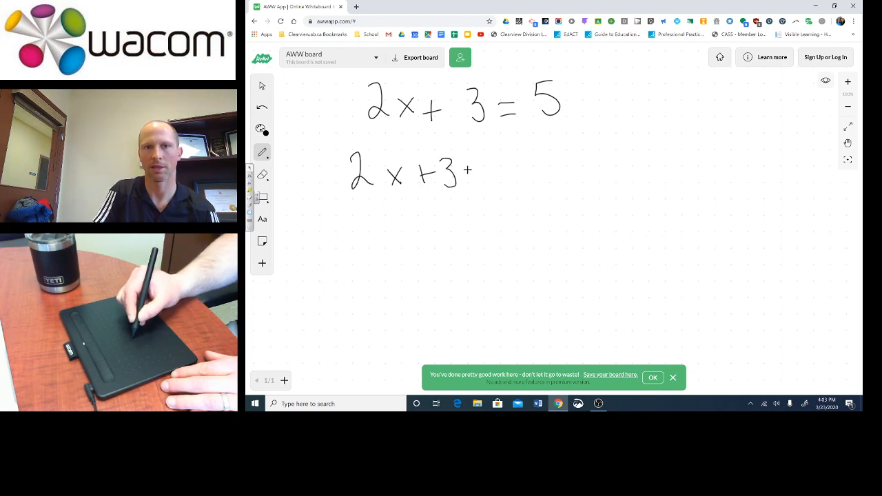
pyautogui.moveTo(469, 170); pyautogui.dragTo(502, 171)
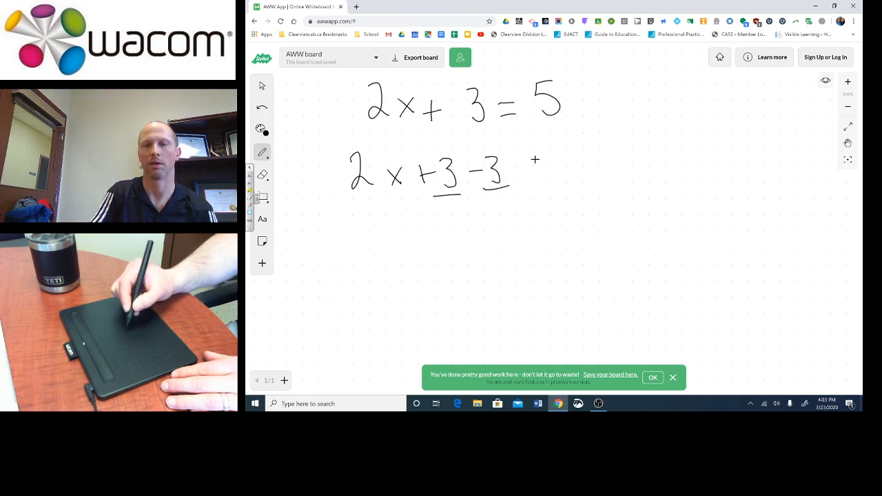
pyautogui.moveTo(513, 178); pyautogui.dragTo(535, 185)
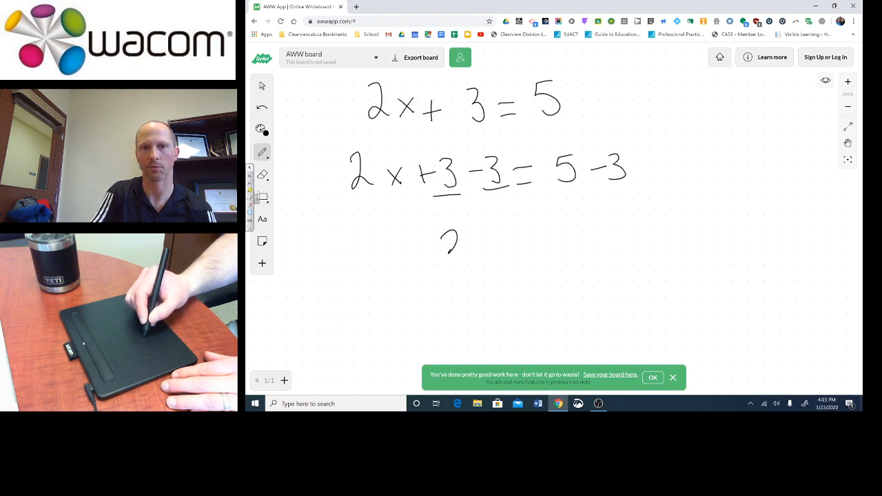
# - Write 2x = 2 as the third line and add a divisor 2 beneath the 2x
pyautogui.moveTo(448, 248); pyautogui.dragTo(545, 227)
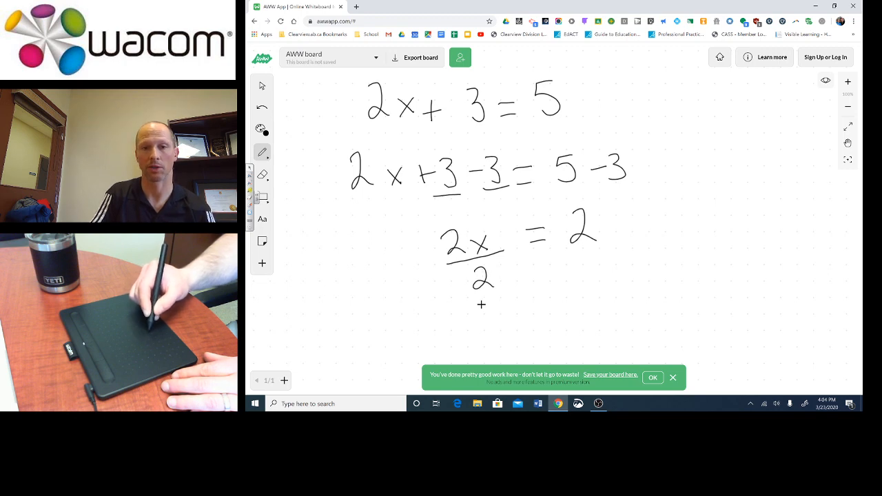
pyautogui.moveTo(481, 311); pyautogui.dragTo(503, 335)
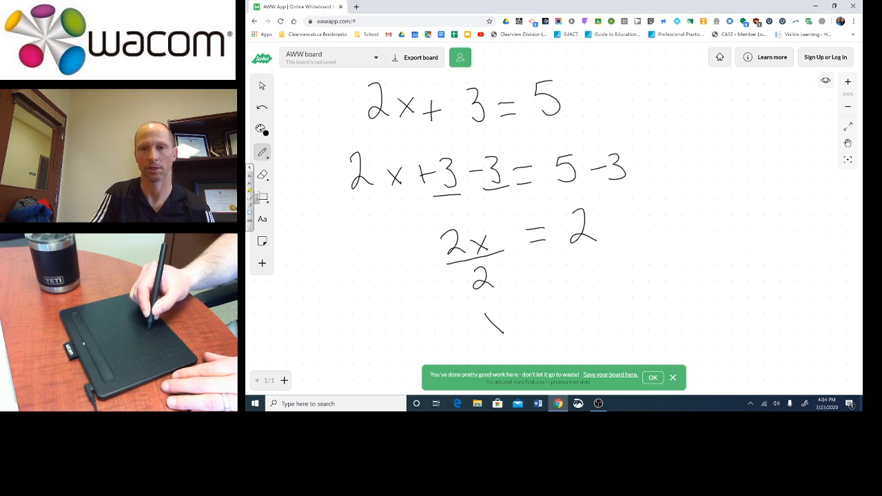